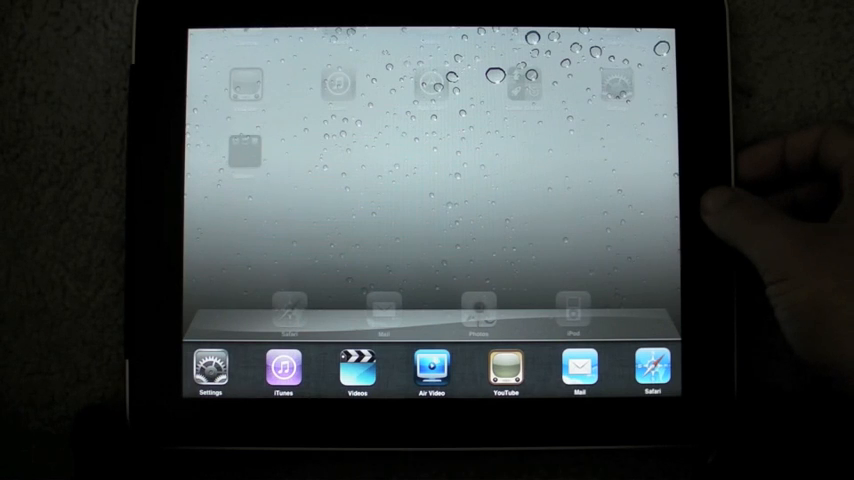
# Reveal the recently used apps tray beneath the Springboard dock
pyautogui.click(283, 375)
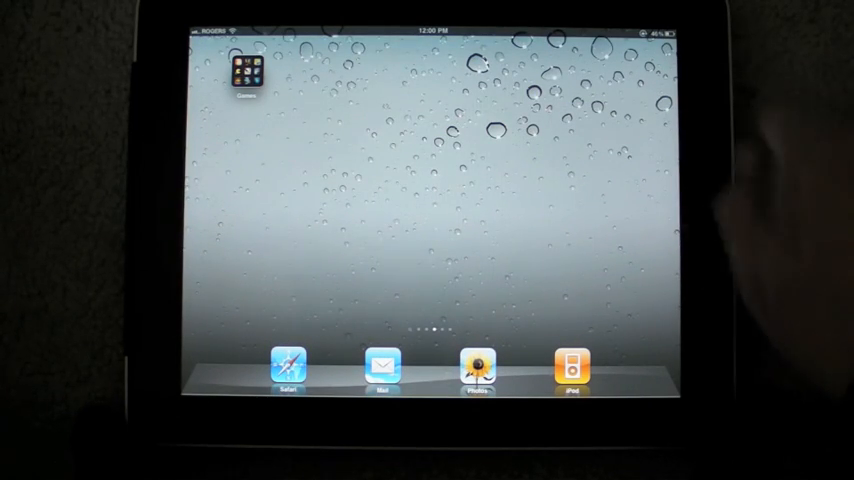
# Open the Games folder on its home screen page
pyautogui.click(246, 69)
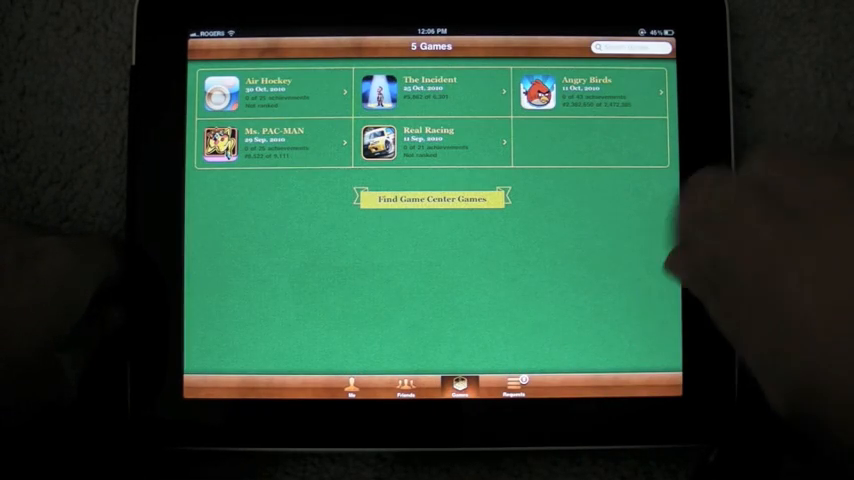
# Review a friend request, then Angry Birds' today leaderboard and its 43 achievements
pyautogui.click(518, 390)
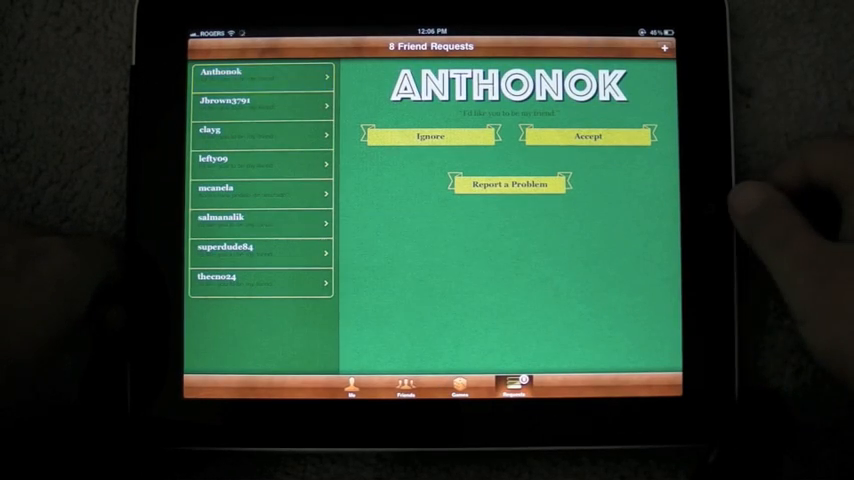
pyautogui.click(255, 79)
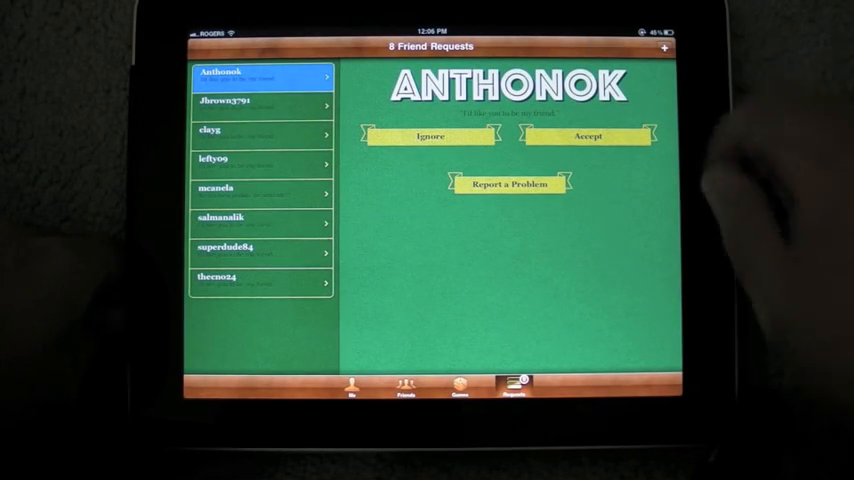
pyautogui.click(458, 392)
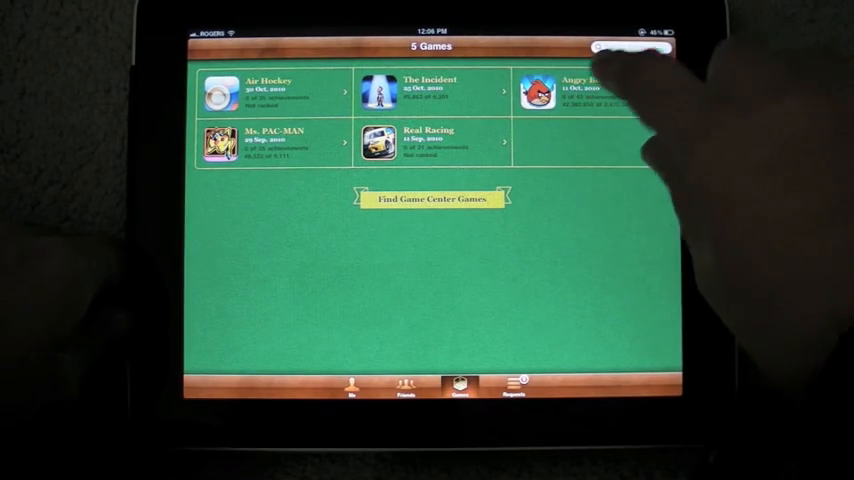
pyautogui.click(537, 92)
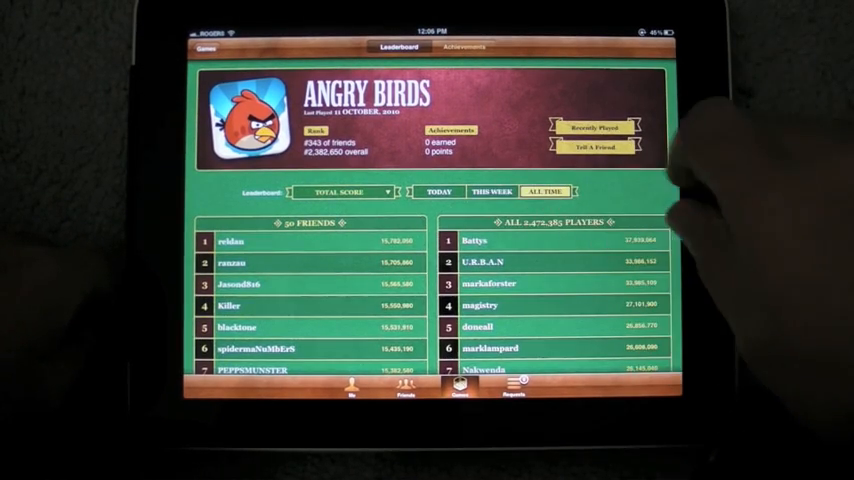
pyautogui.click(499, 192)
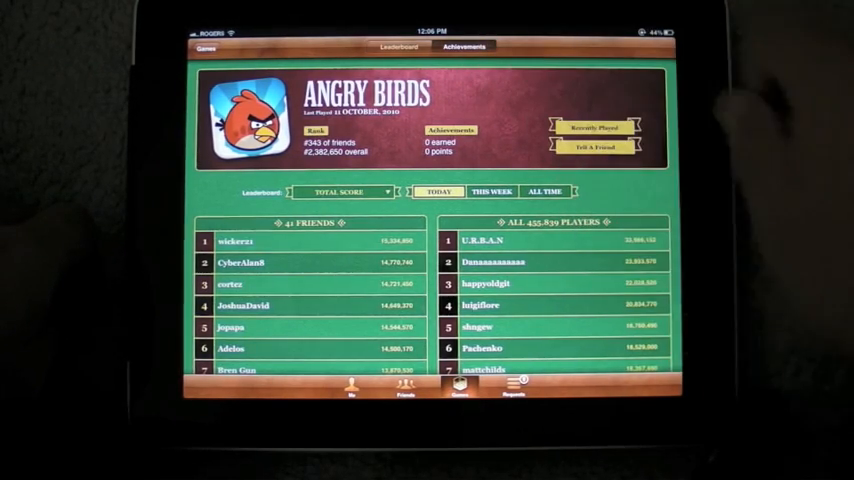
pyautogui.click(464, 46)
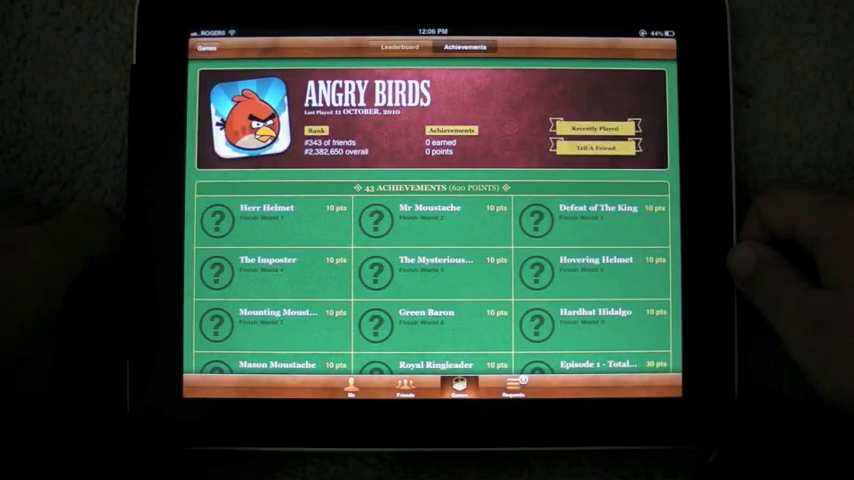
pyautogui.scroll(-3)
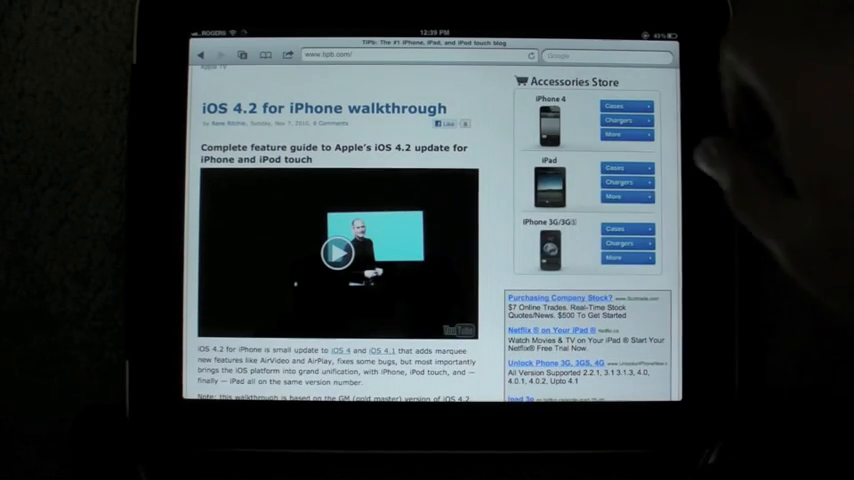
# Play the embedded iOS 4.2 walkthrough video with AirPlay output kept on iPad
pyautogui.click(337, 247)
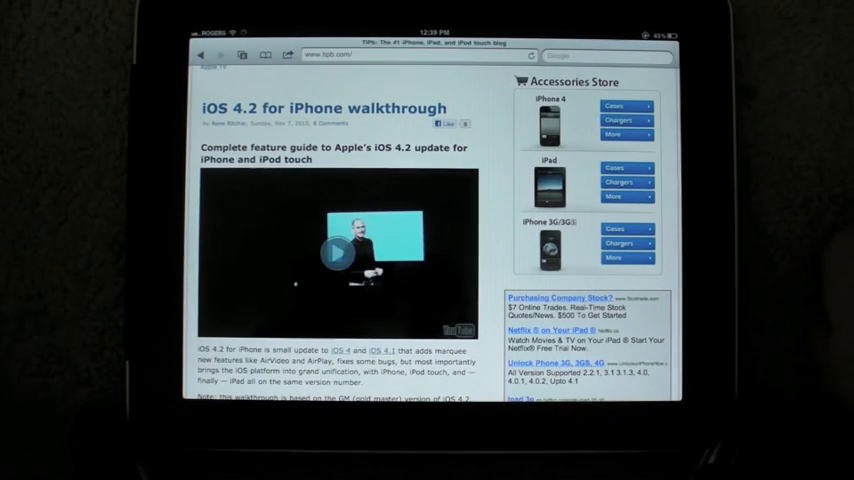
pyautogui.click(333, 256)
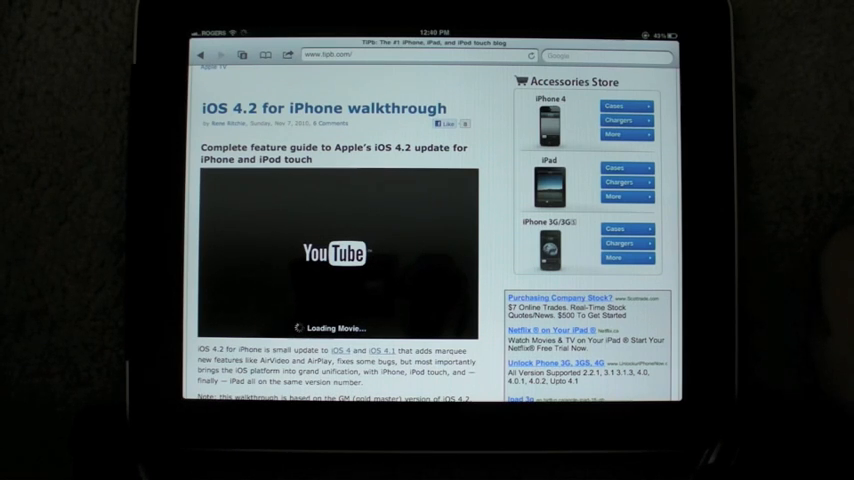
pyautogui.click(337, 253)
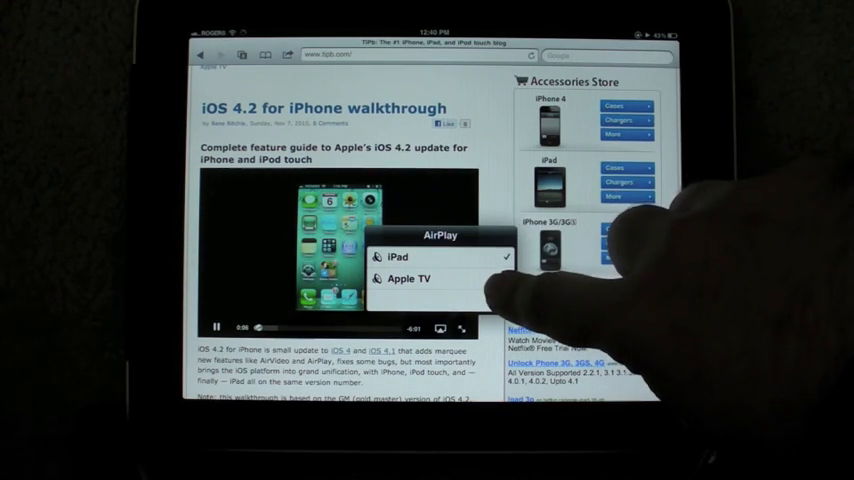
pyautogui.click(400, 256)
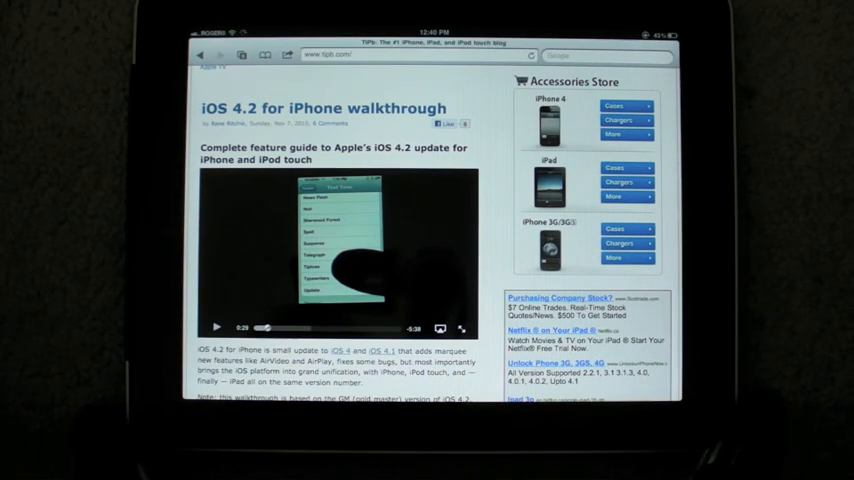
# Stop the walkthrough video so the tipb.com article returns to its top
pyautogui.click(286, 52)
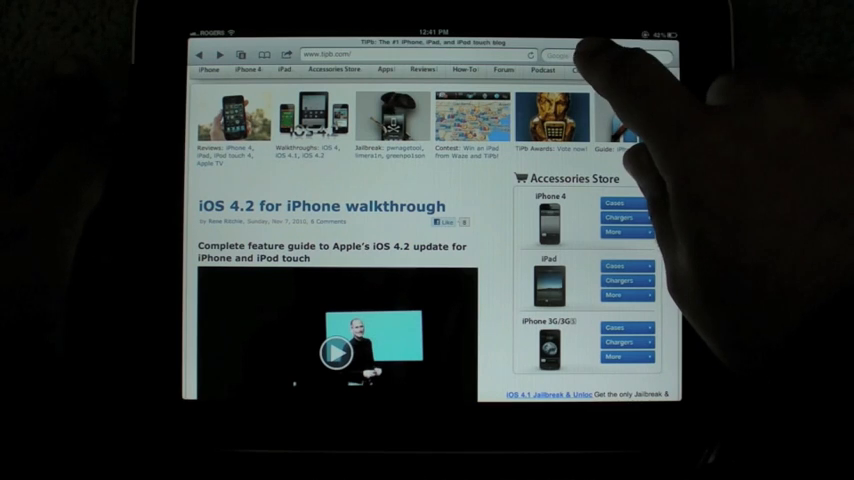
# Find 'iPhone' on the tipb.com page and step to the next of 68 matches
pyautogui.write('iPhone')
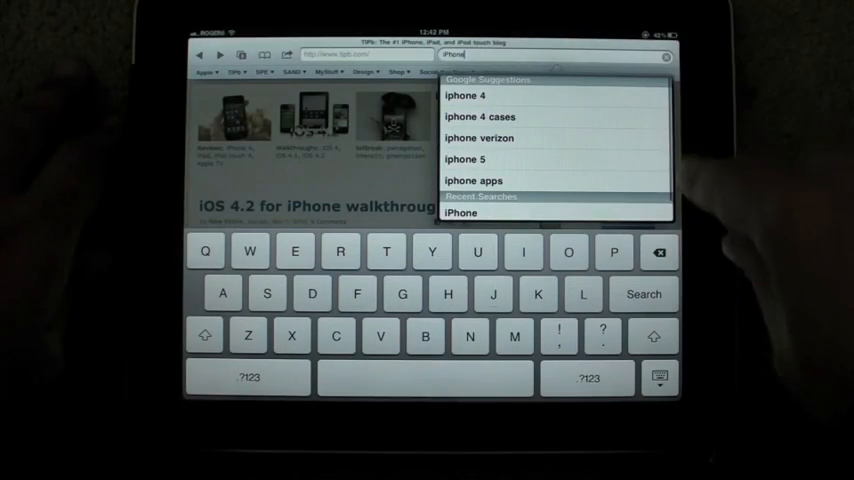
pyautogui.click(662, 47)
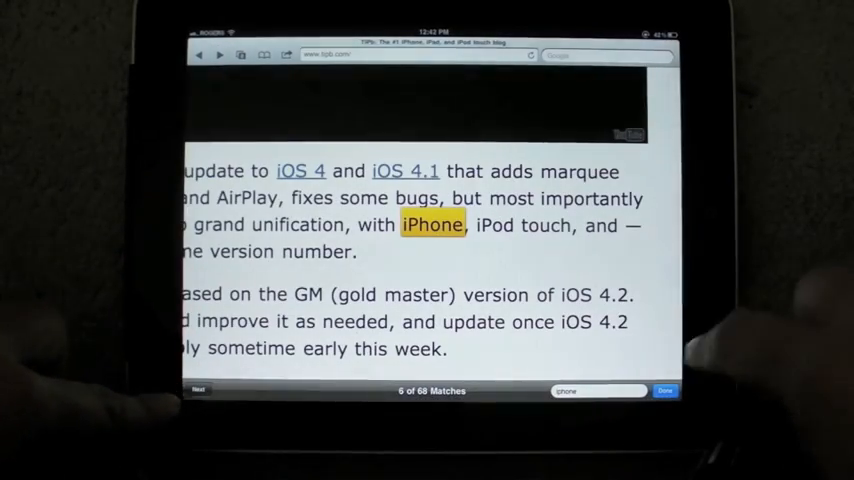
pyautogui.click(670, 391)
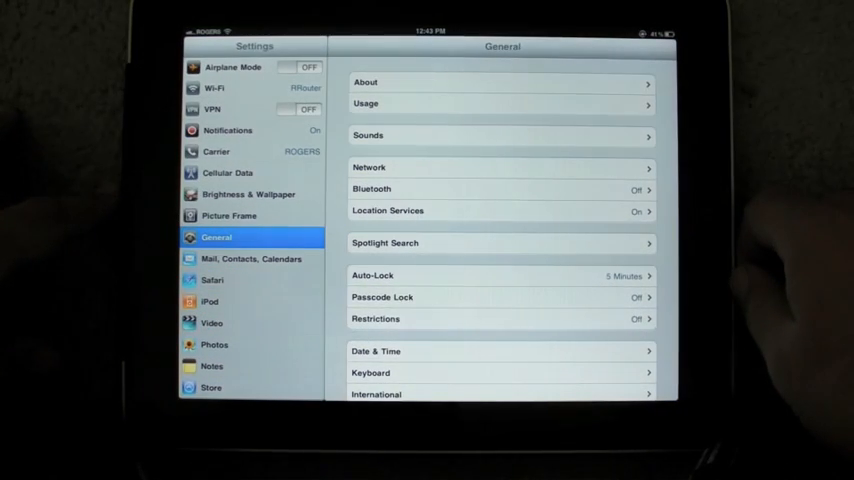
pyautogui.click(248, 194)
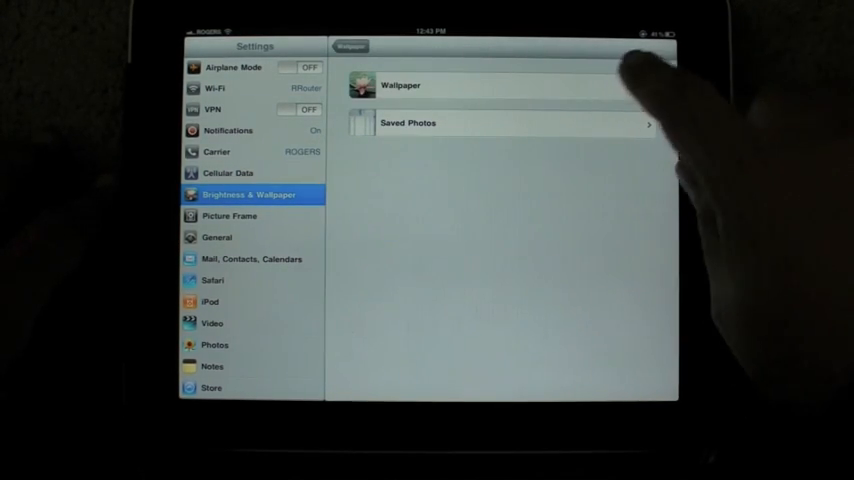
pyautogui.click(420, 85)
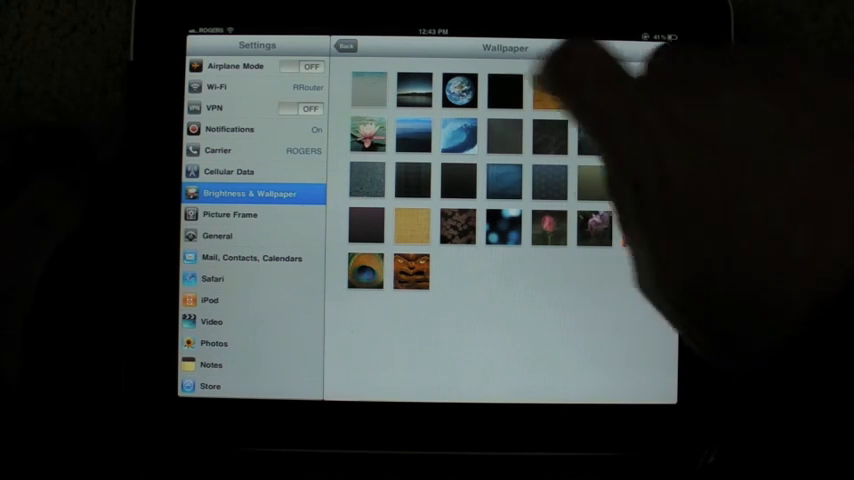
pyautogui.click(217, 236)
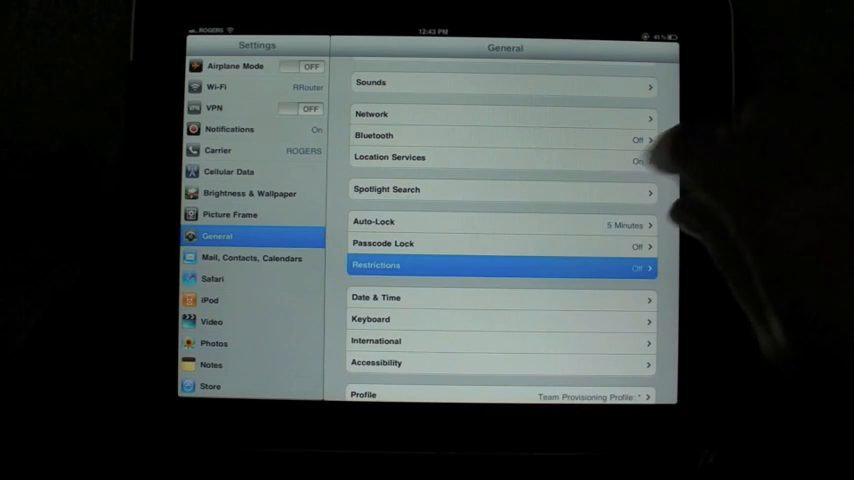
# Open Restrictions and scroll to the content ratings and Game Center switches
pyautogui.click(500, 265)
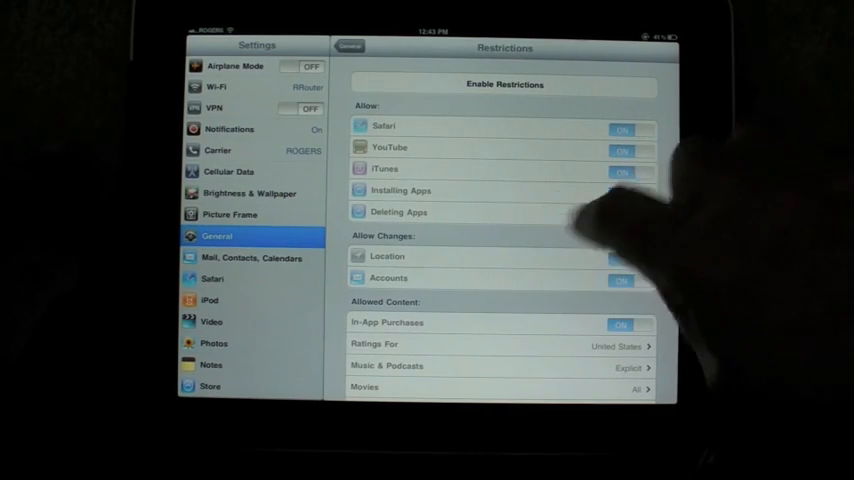
pyautogui.scroll(-3)
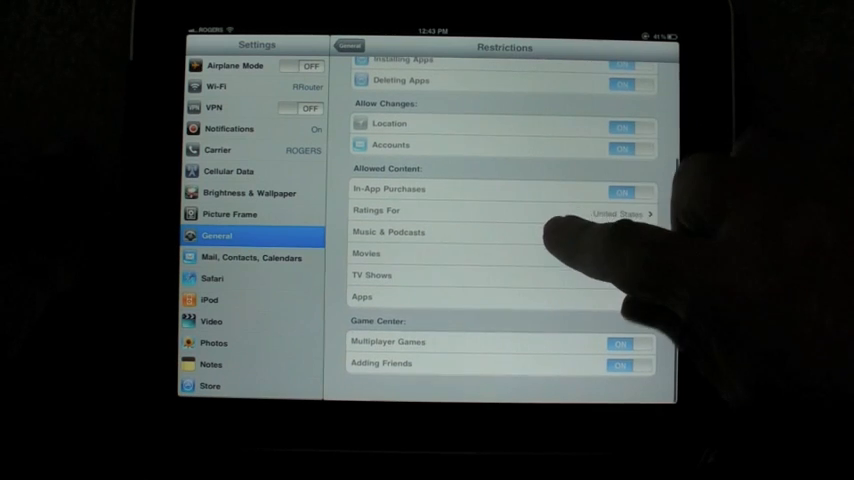